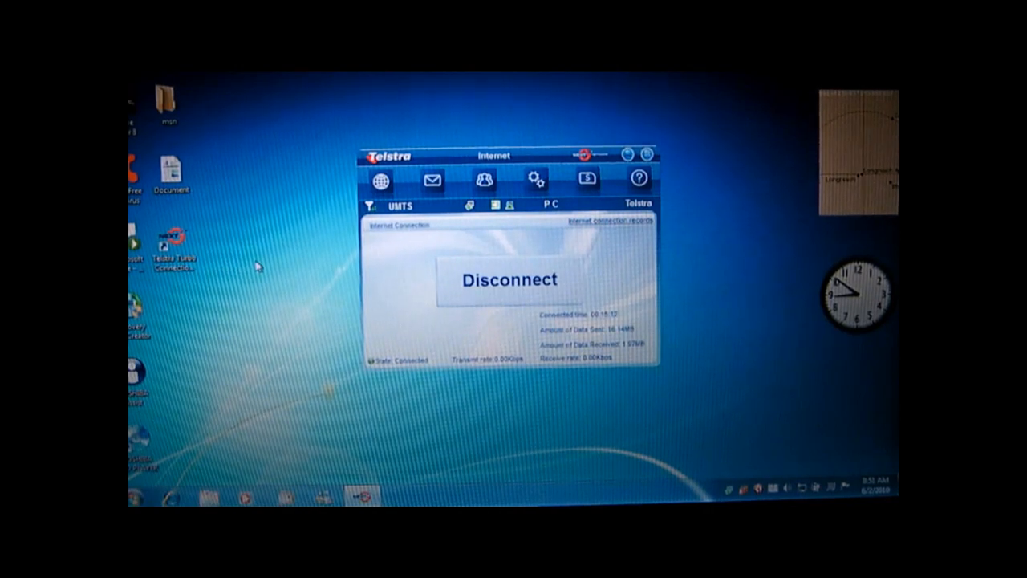
pyautogui.moveTo(292, 207)
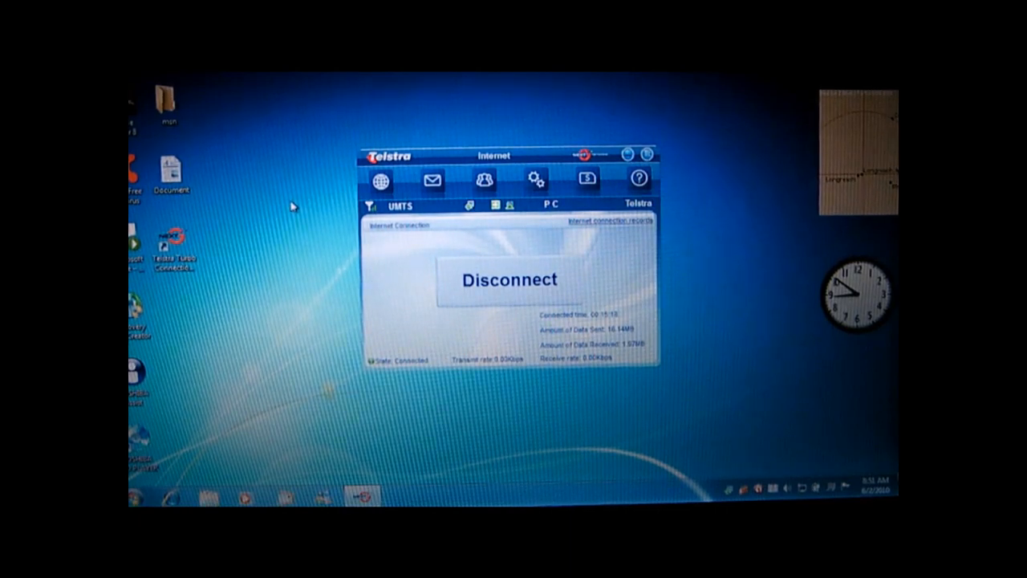
pyautogui.moveTo(273, 223)
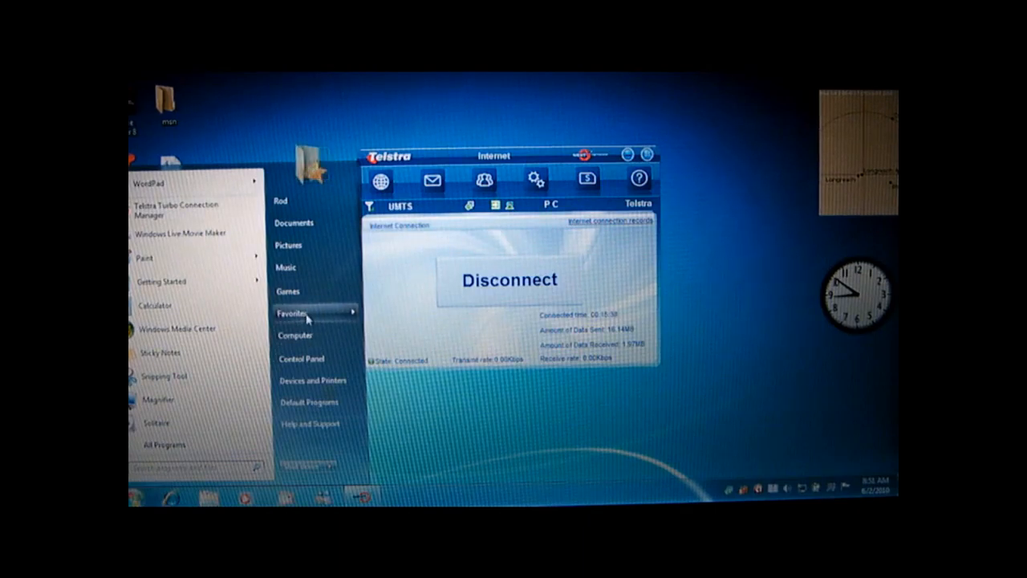
# Open Photobucket from the Favorites list and wait for the page to load.
pyautogui.click(295, 311)
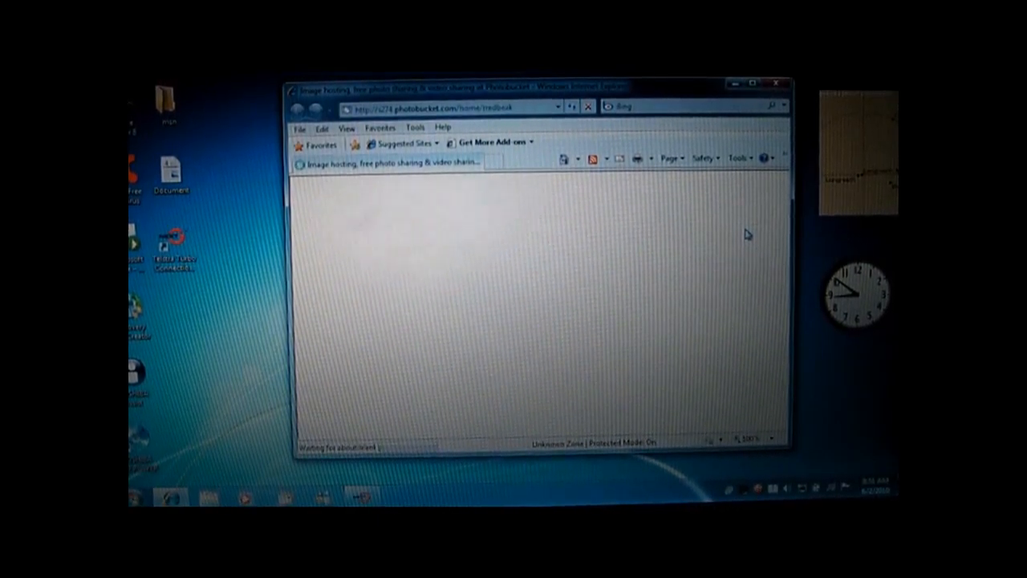
pyautogui.moveTo(710, 199)
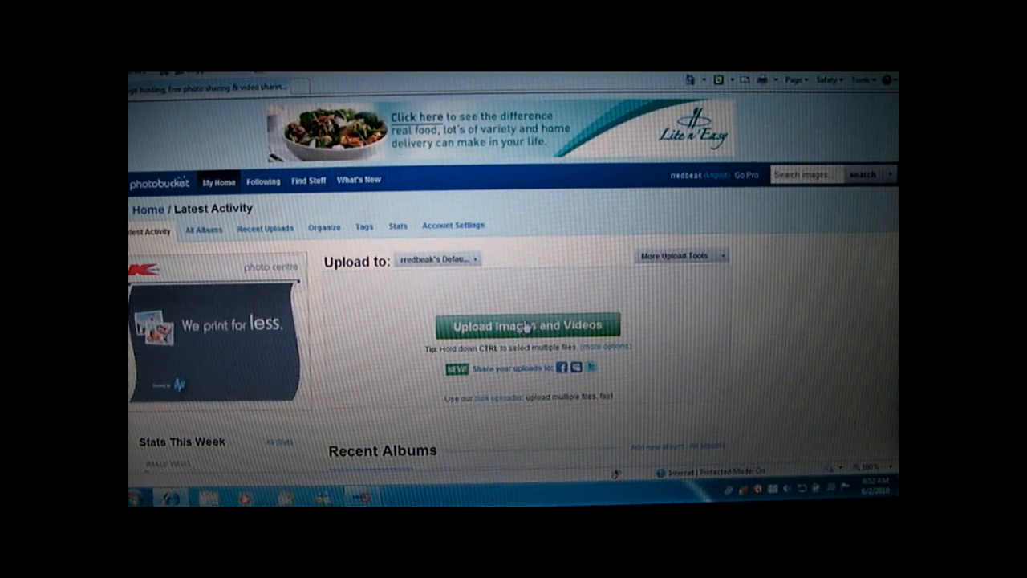
# Scroll to Recent Uploads and bring the tin-roofed shed photo into view for opening.
pyautogui.scroll(-3)
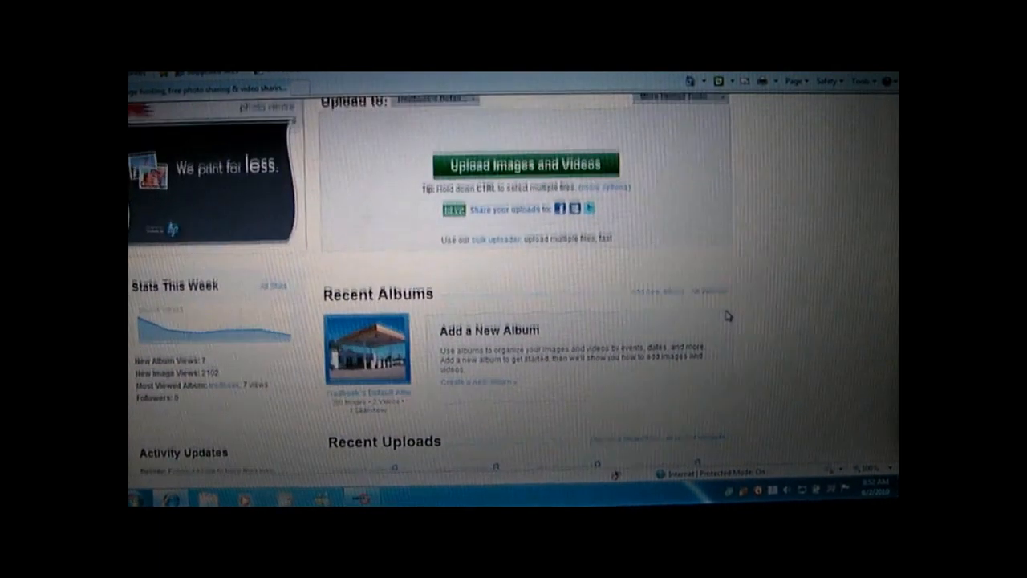
pyautogui.scroll(-3)
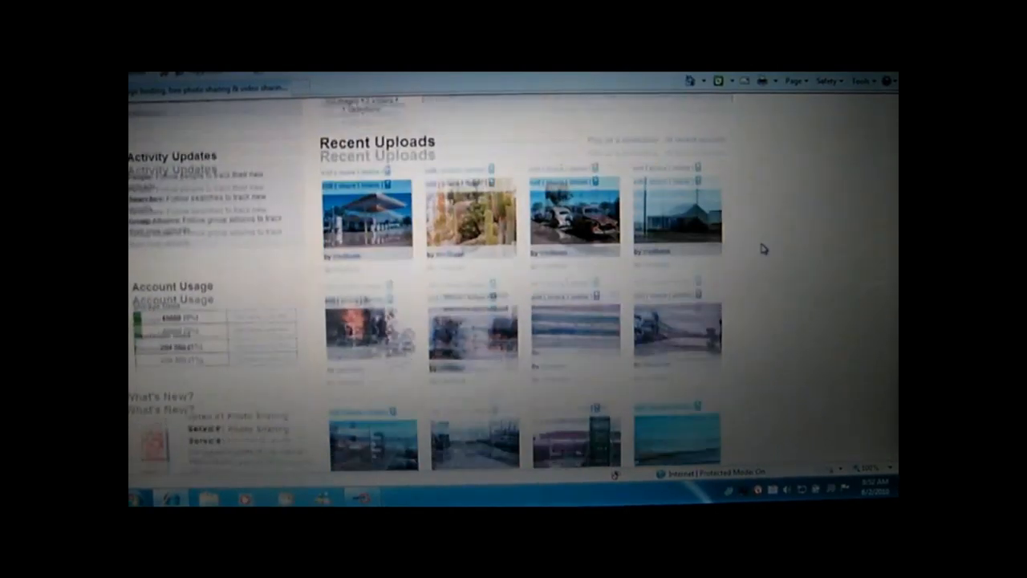
pyautogui.scroll(-3)
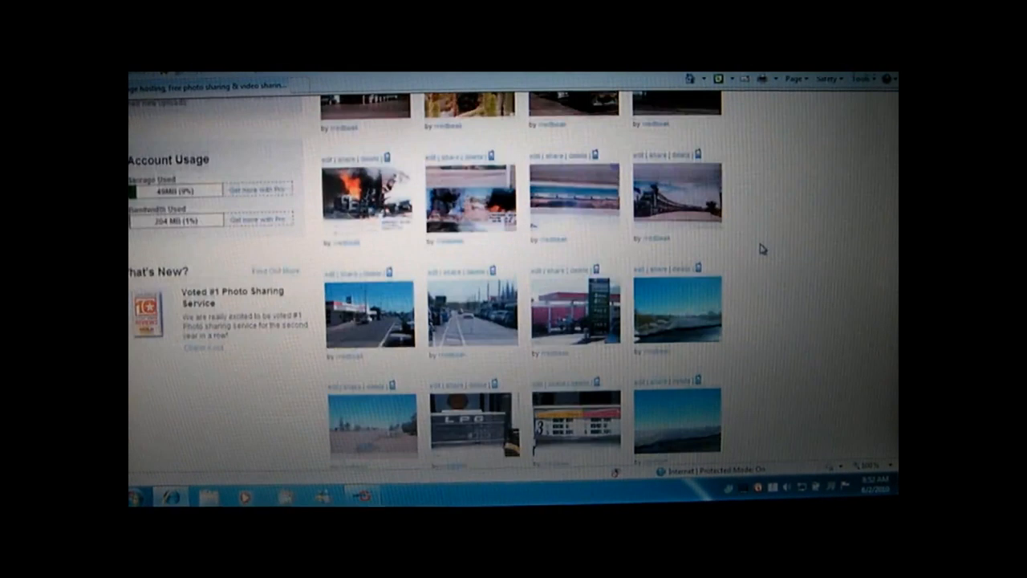
pyautogui.scroll(3)
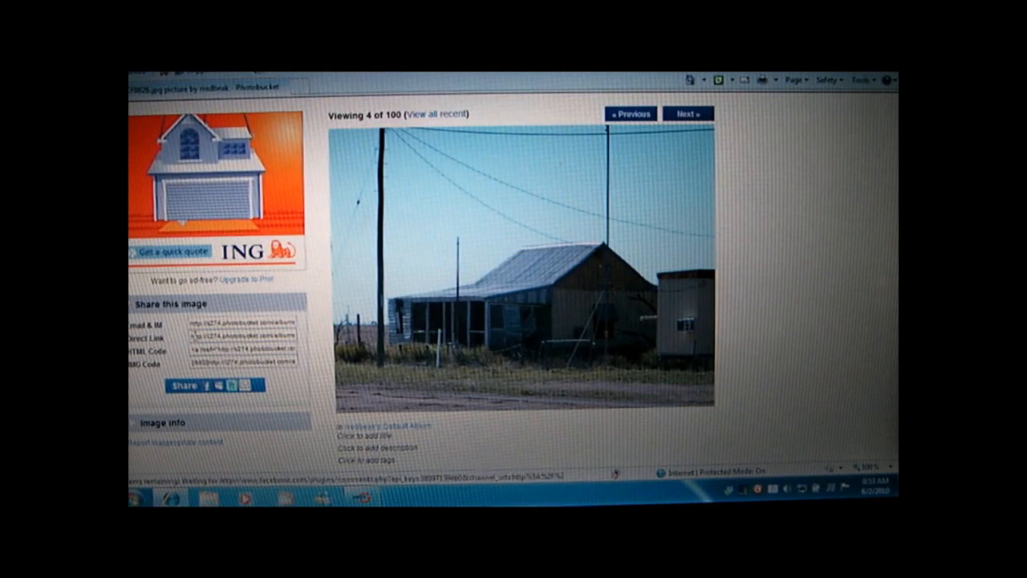
# Select the shed photo's IMG Code under Share this image and copy it.
pyautogui.click(216, 337)
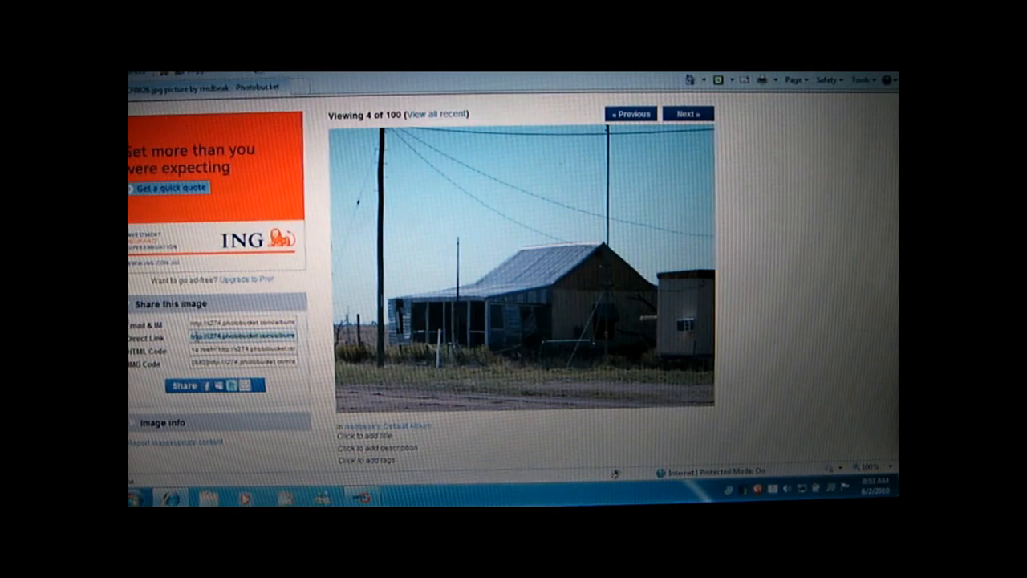
pyautogui.rightClick(200, 340)
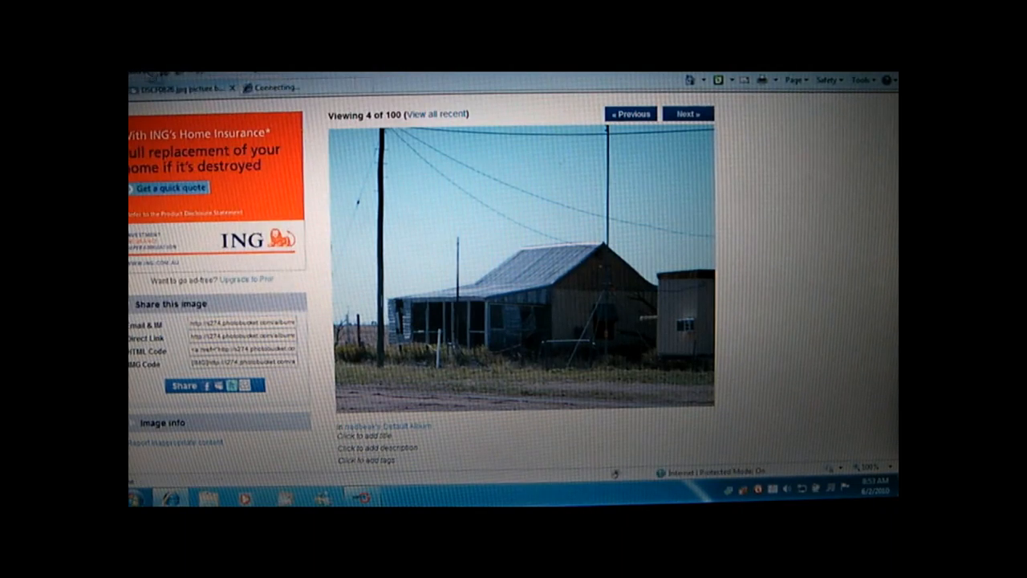
# Show the Favorites list in the new tab to pick the C&M Forum entry.
pyautogui.click(273, 87)
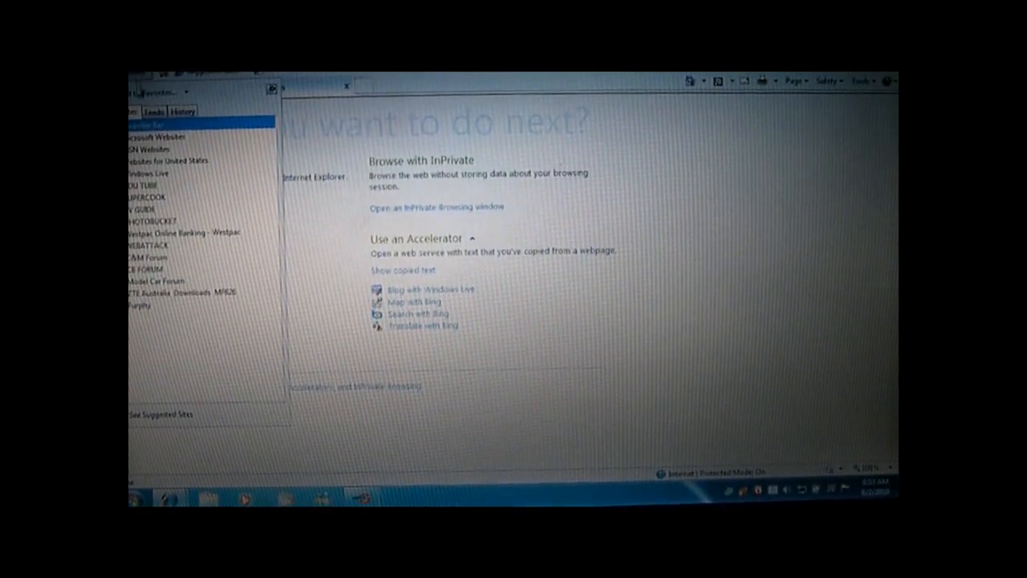
pyautogui.moveTo(145, 257)
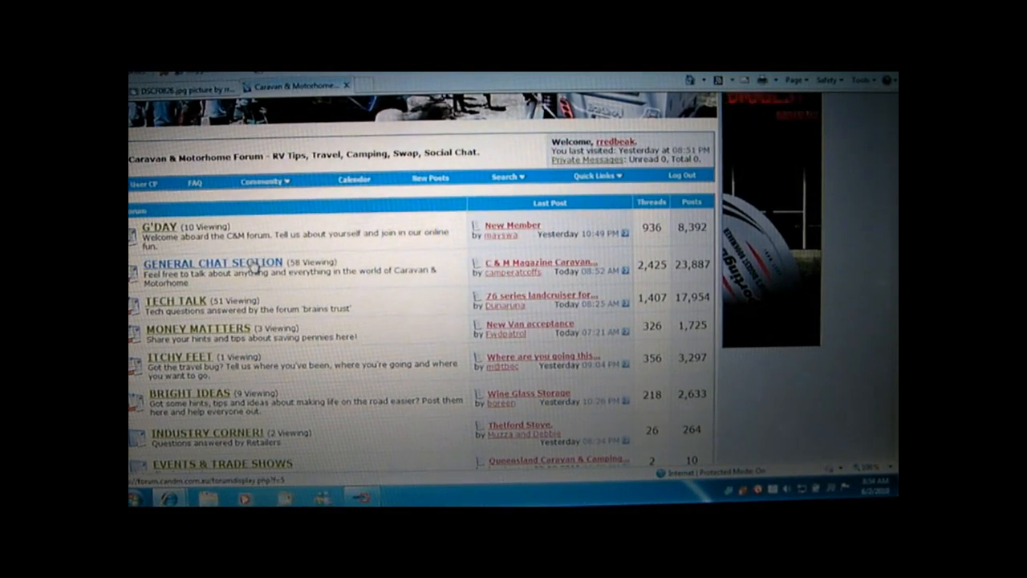
# Enter the General Chat section and start a blank new thread there.
pyautogui.click(210, 262)
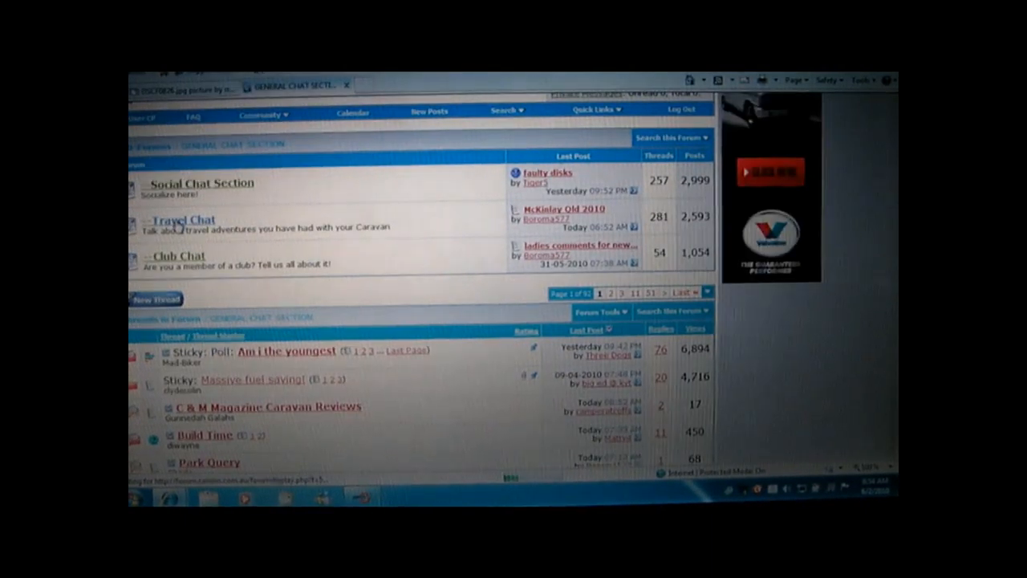
pyautogui.click(180, 220)
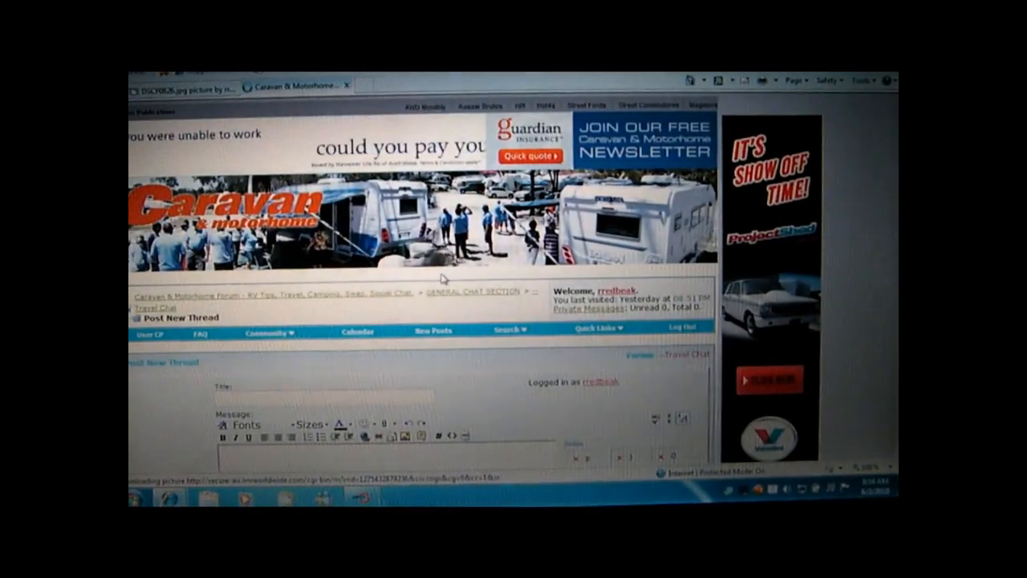
# Finish the title 'how to post 4 pics in this forum' and write 'old house' in the message.
pyautogui.scroll(-3)
pyautogui.write('how to')
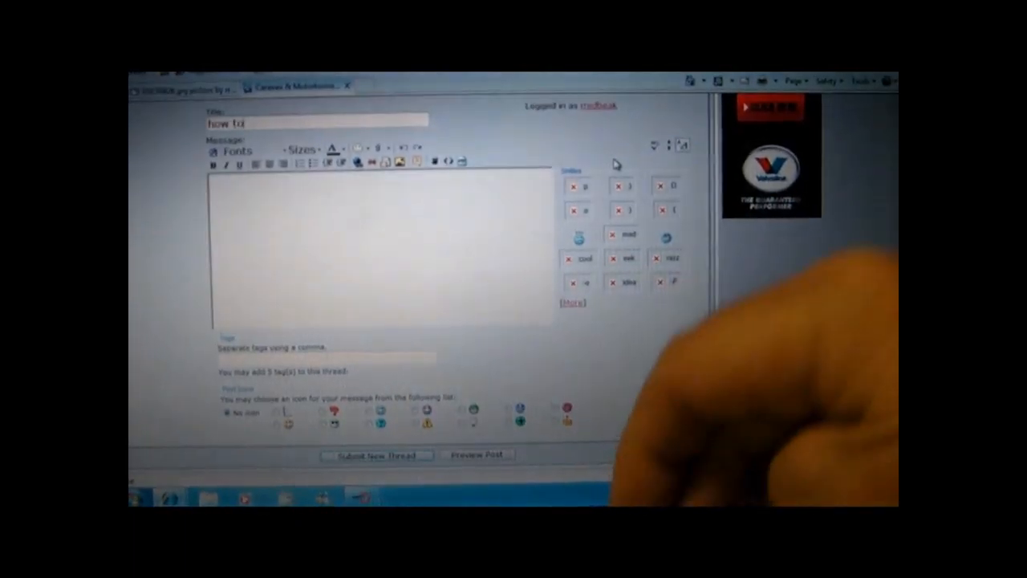
pyautogui.write('post 4')
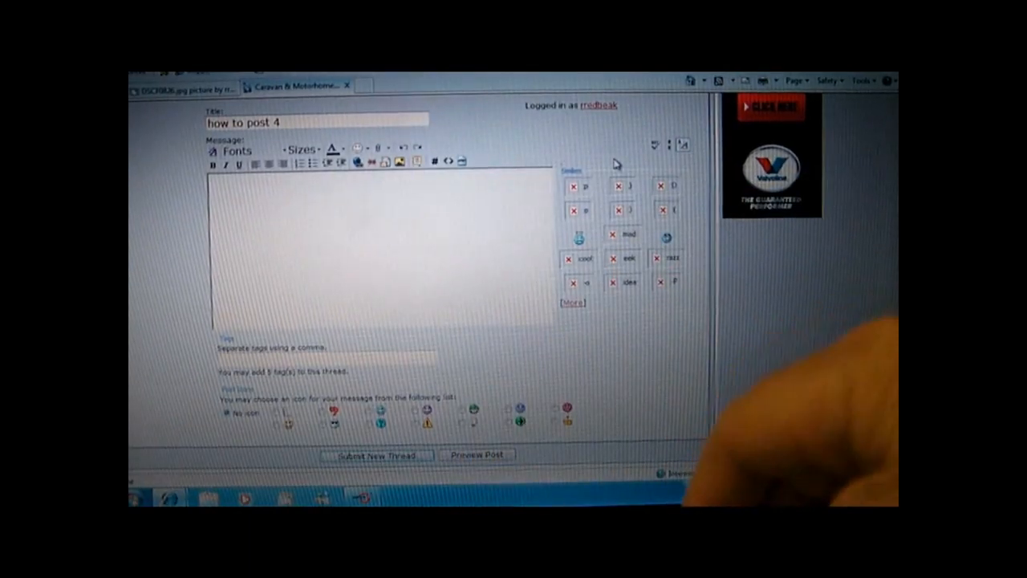
pyautogui.write('pics in this forum')
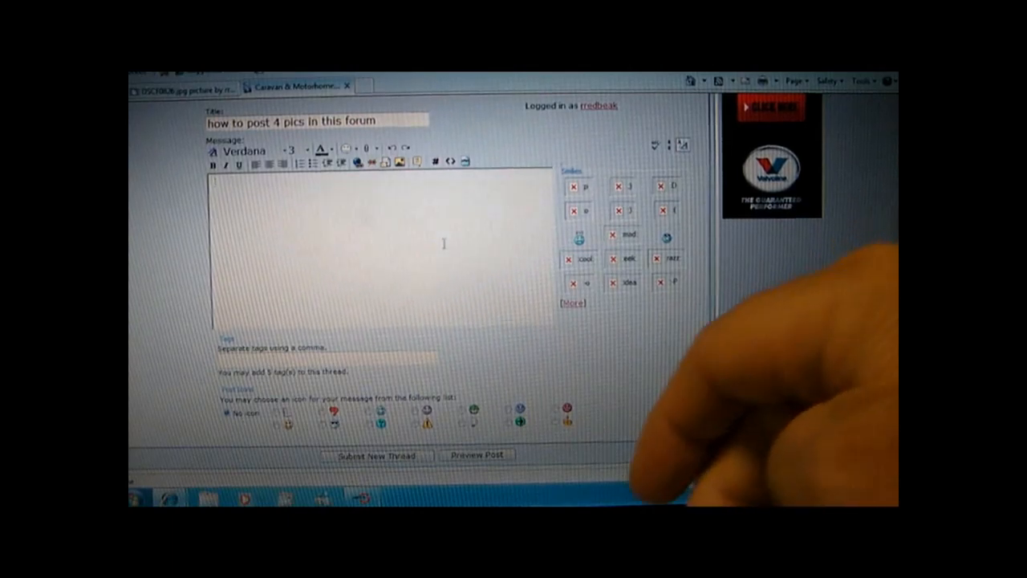
pyautogui.write('old')
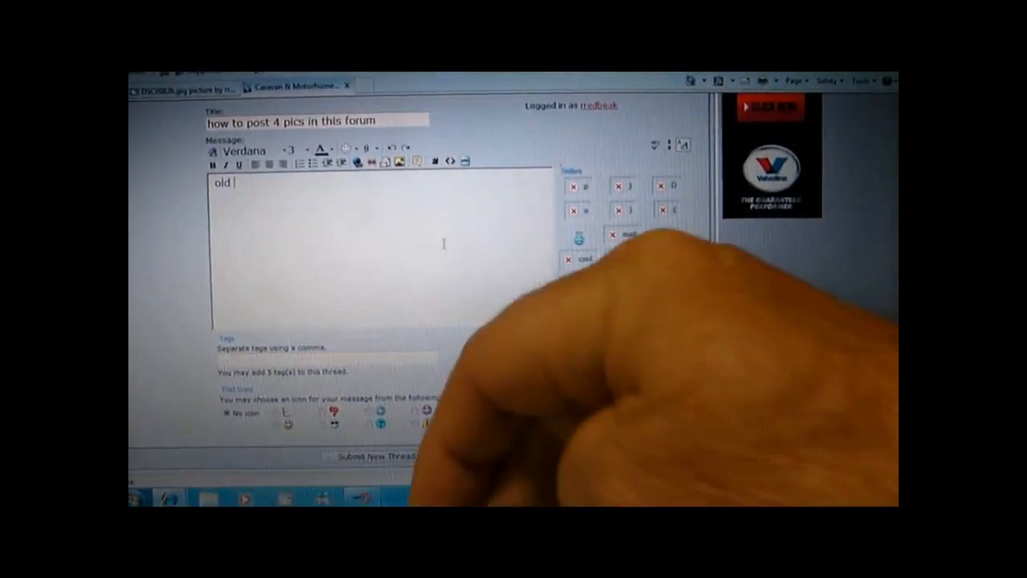
pyautogui.write('house')
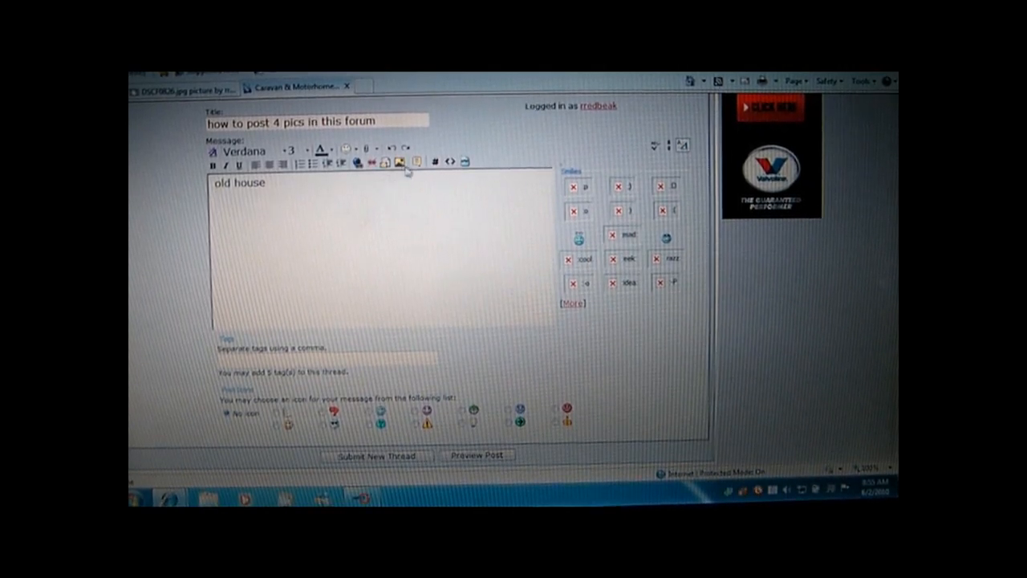
pyautogui.moveTo(400, 162)
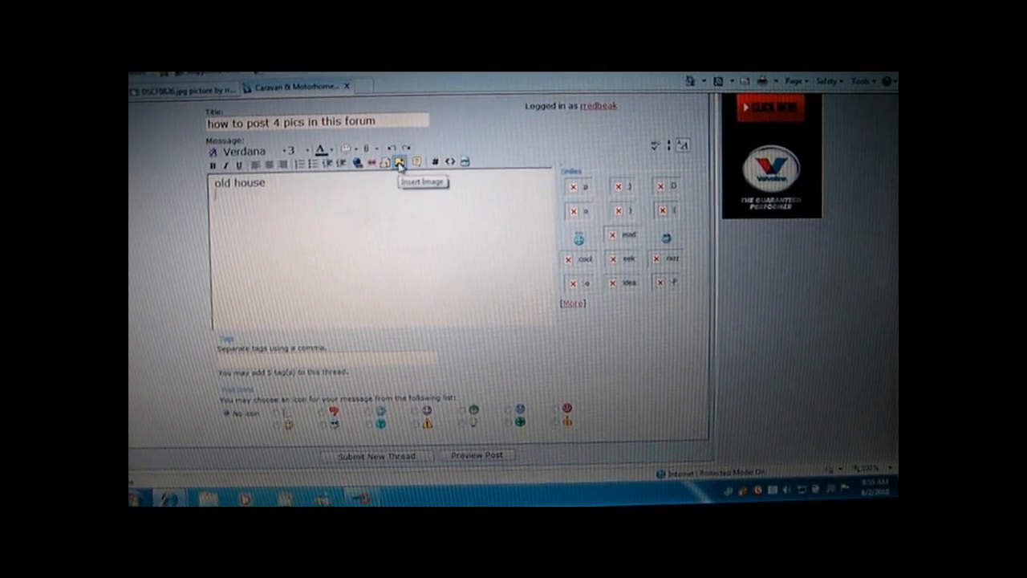
pyautogui.moveTo(427, 226)
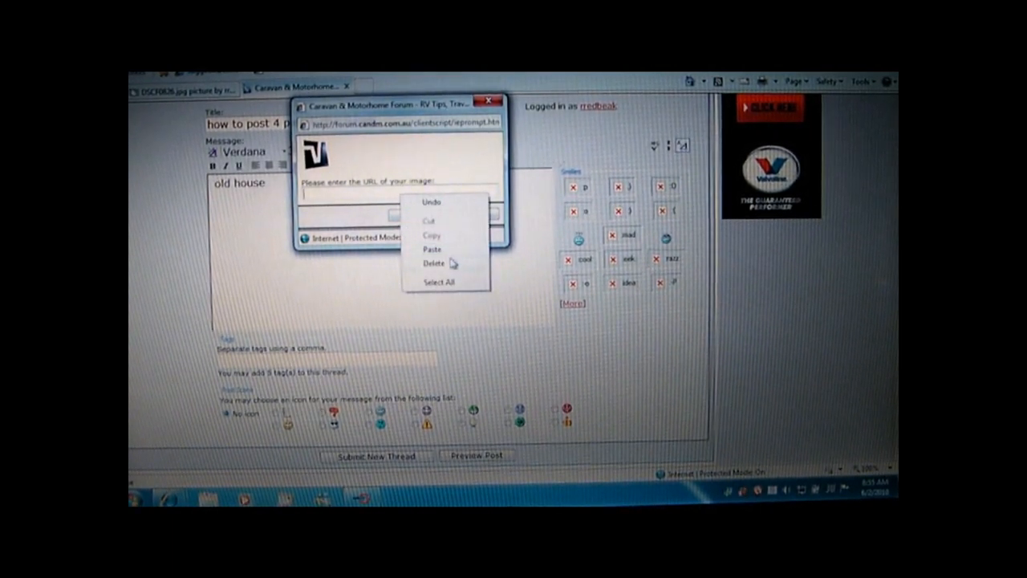
pyautogui.moveTo(446, 255)
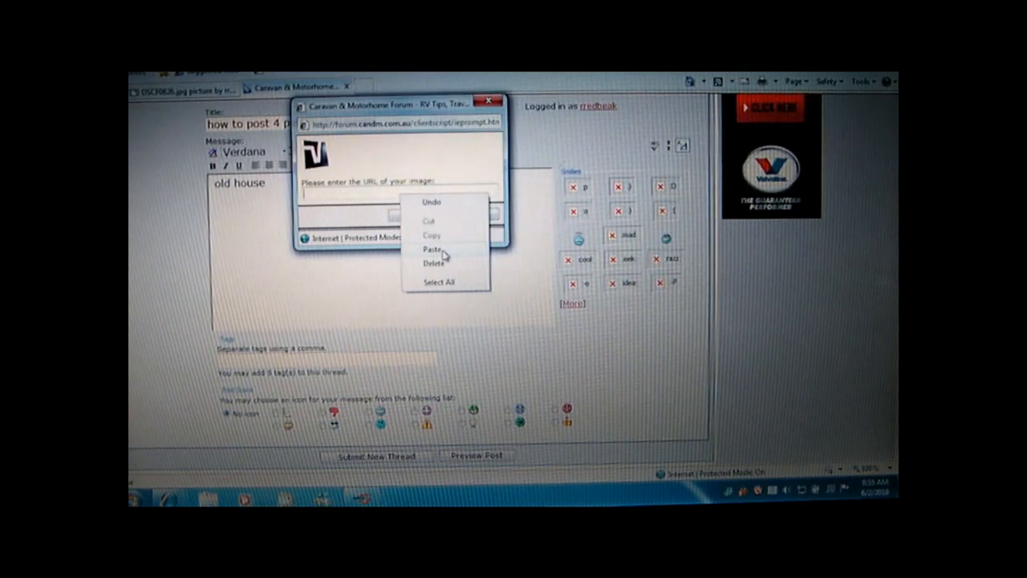
# Paste the copied Photobucket link into the Insert Image URL box and confirm it.
pyautogui.click(433, 248)
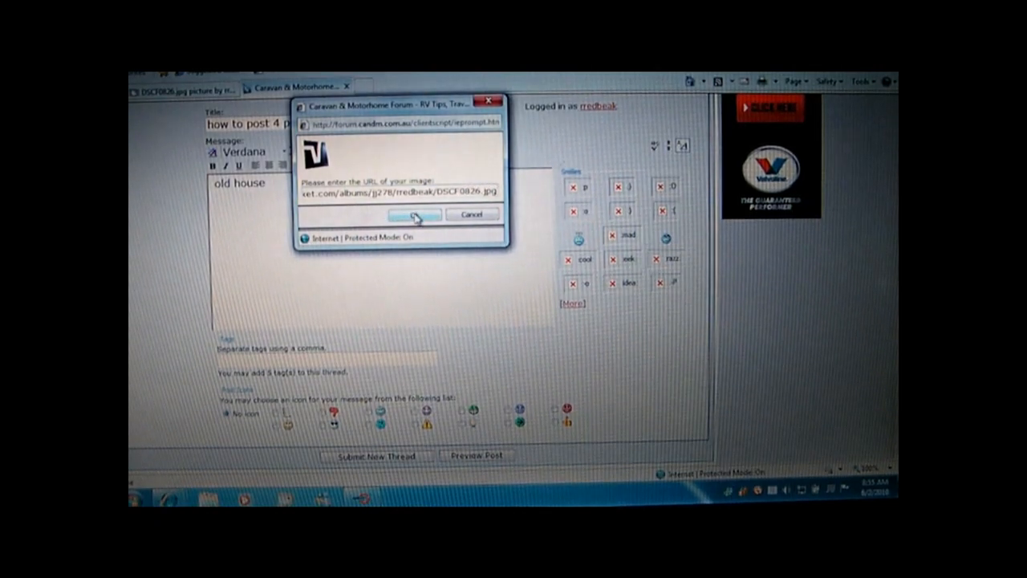
pyautogui.click(412, 215)
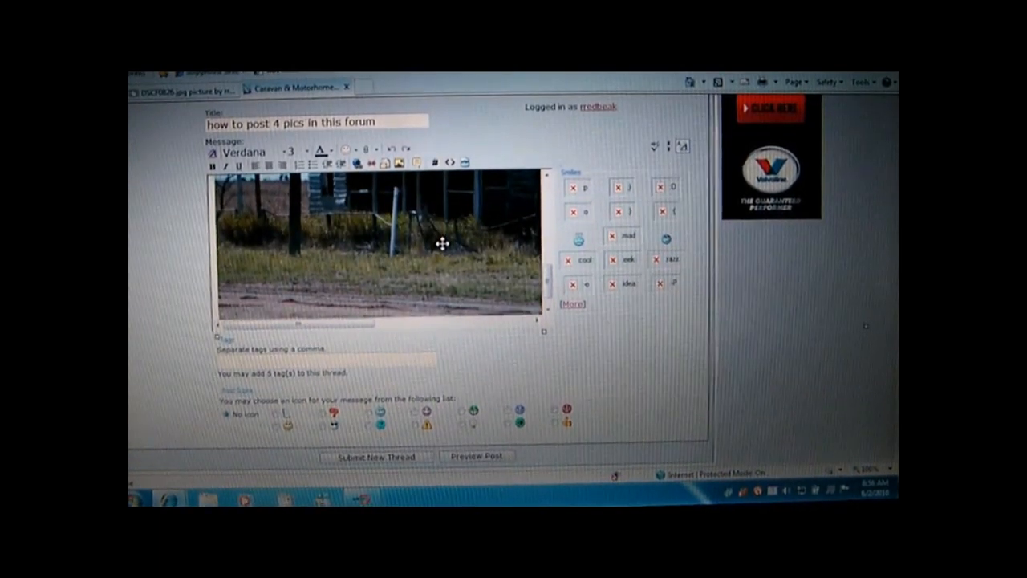
pyautogui.scroll(-3)
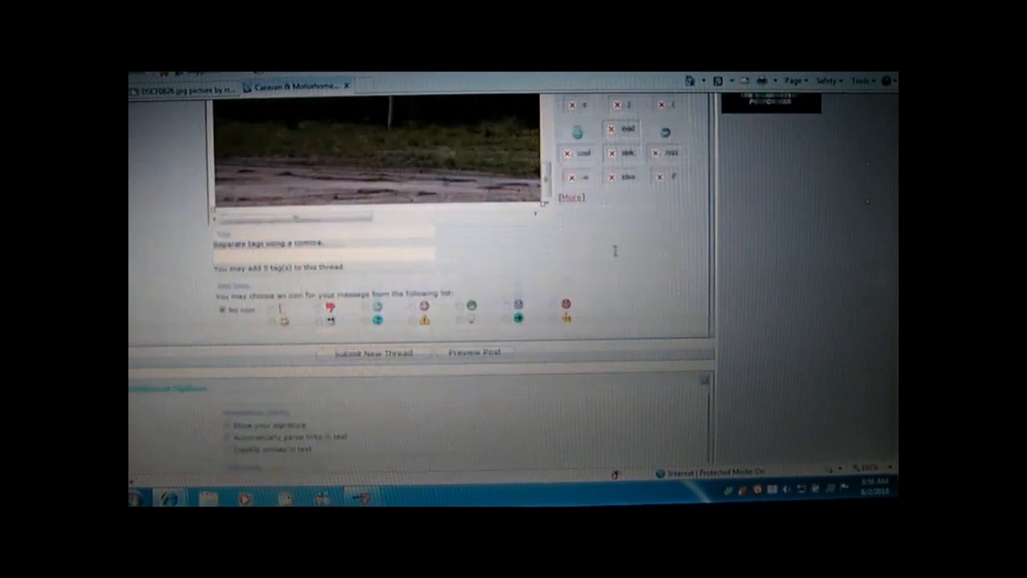
pyautogui.scroll(3)
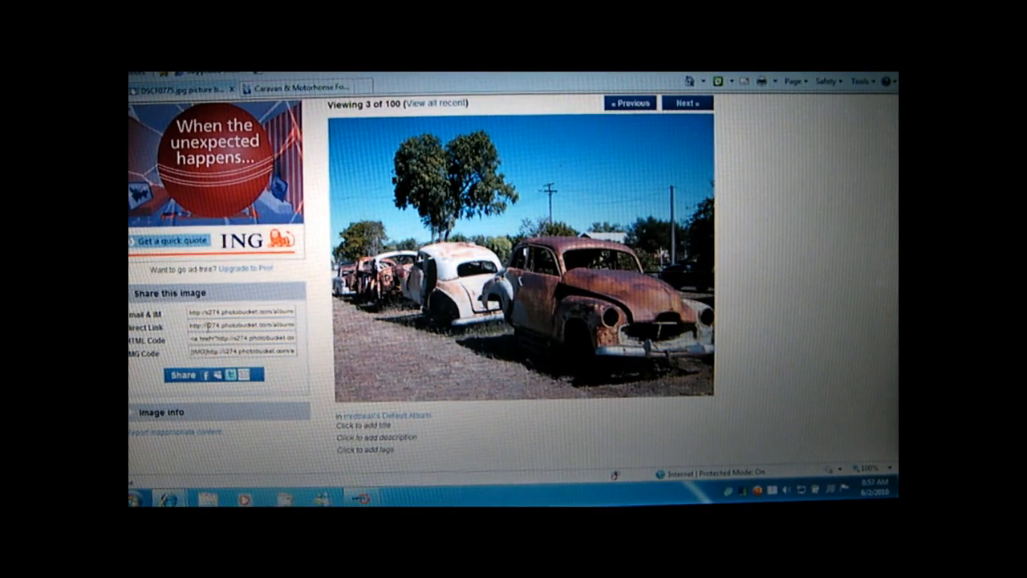
# Copy the rusty old cars photo's Direct Link from its share links.
pyautogui.rightClick(209, 324)
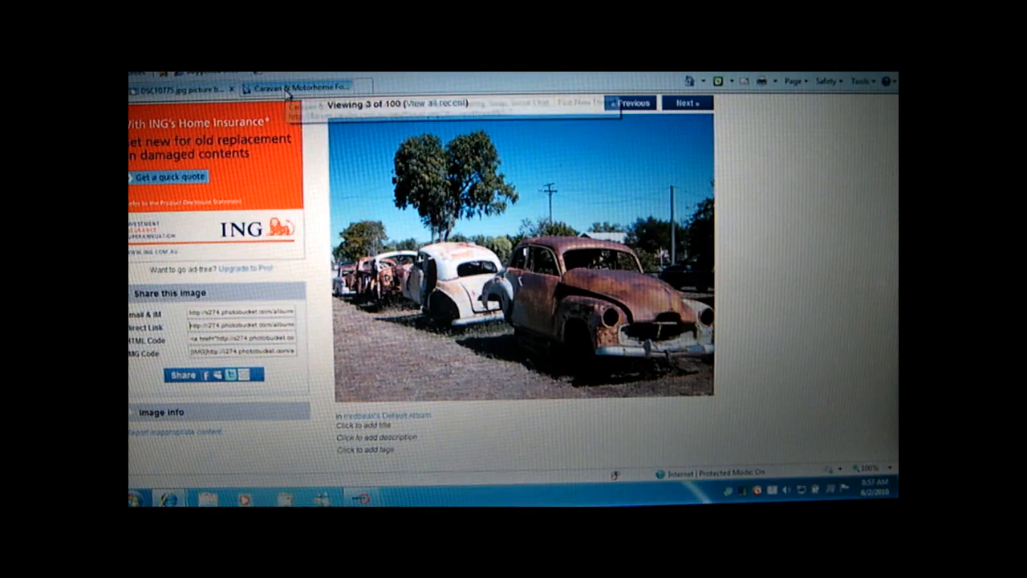
pyautogui.moveTo(301, 87)
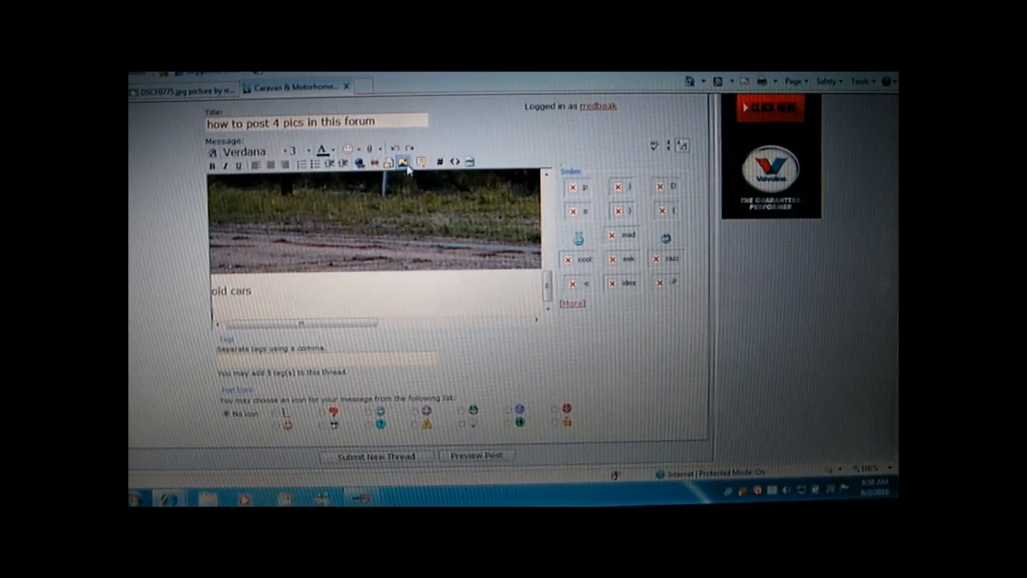
# Insert a second image, pasting the old cars photo link as its address and confirming.
pyautogui.click(404, 160)
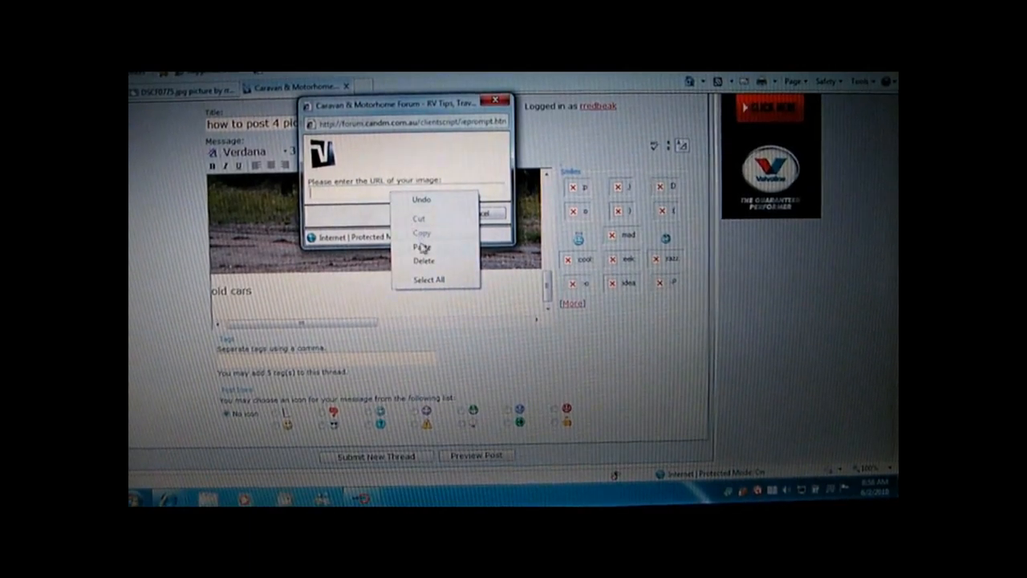
pyautogui.click(421, 247)
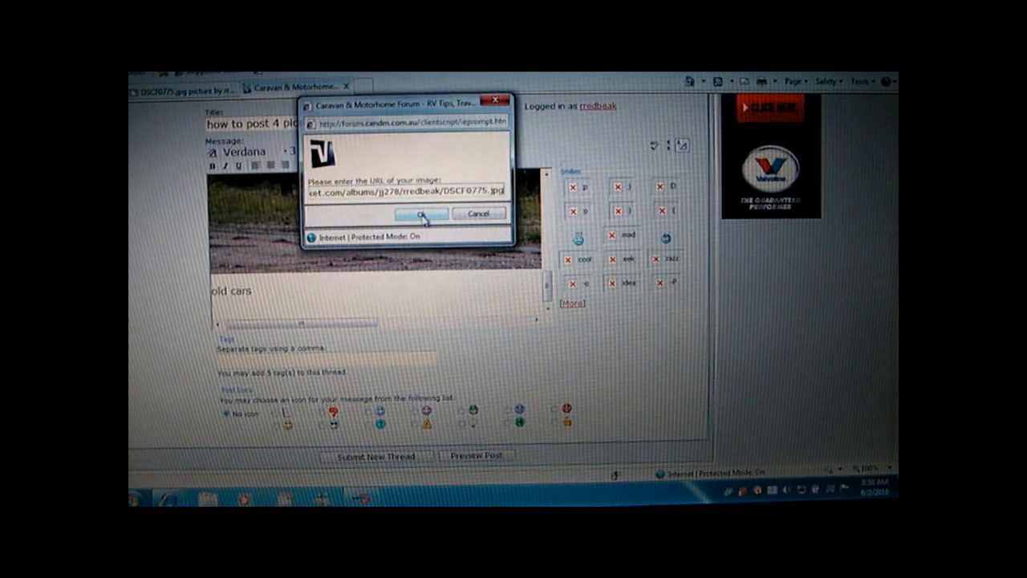
pyautogui.click(420, 213)
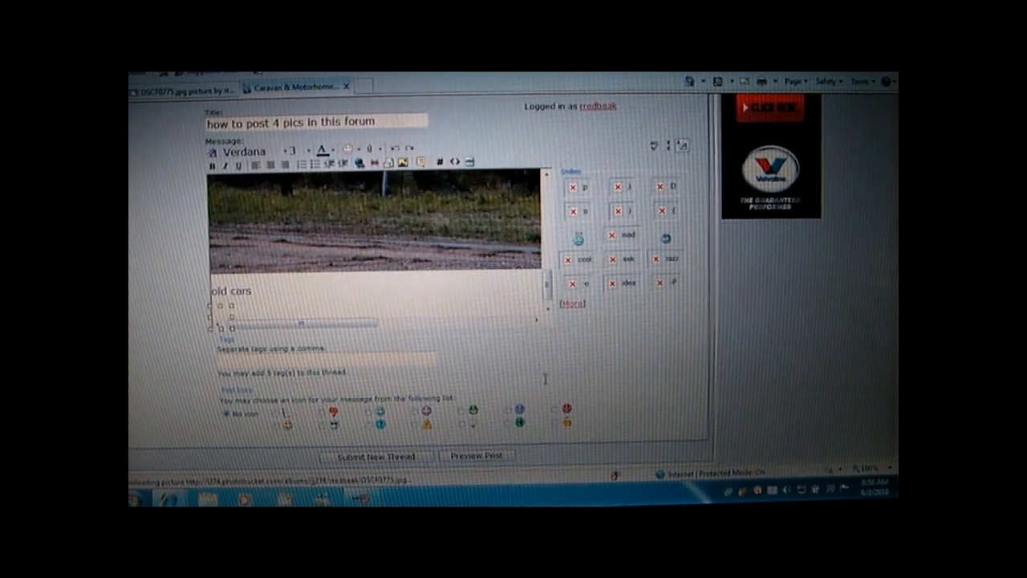